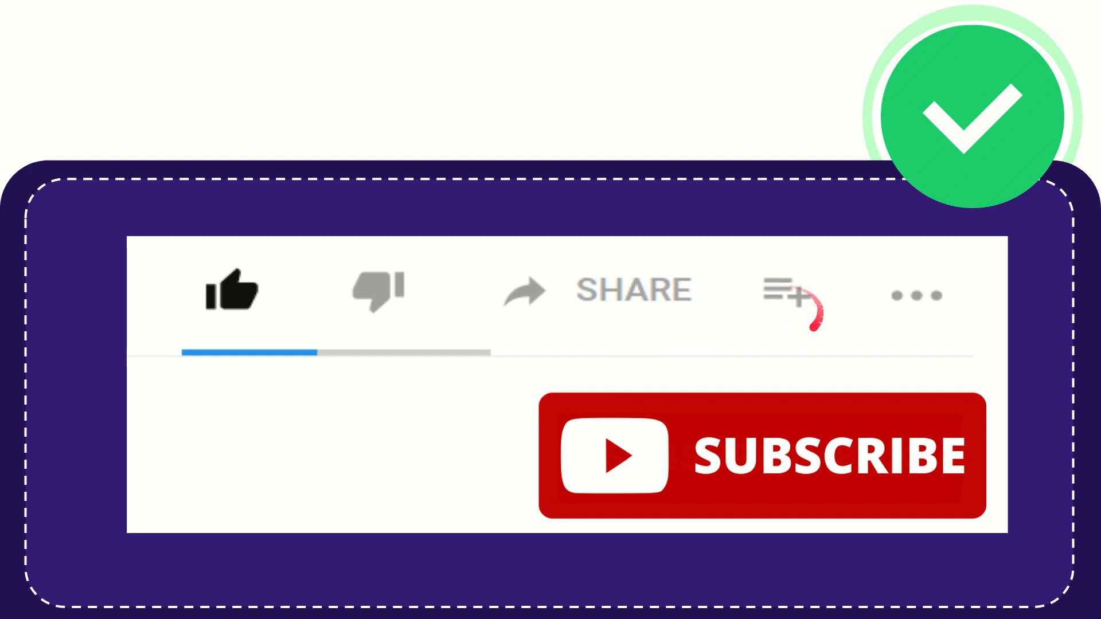
mouse_move(920, 295)
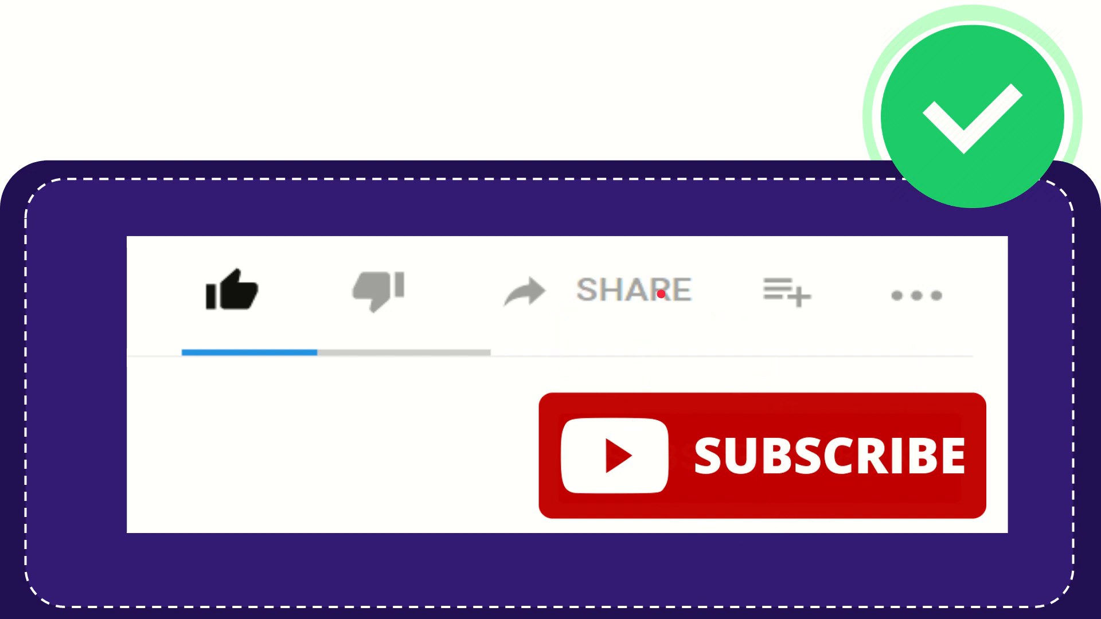
mouse_move(638, 349)
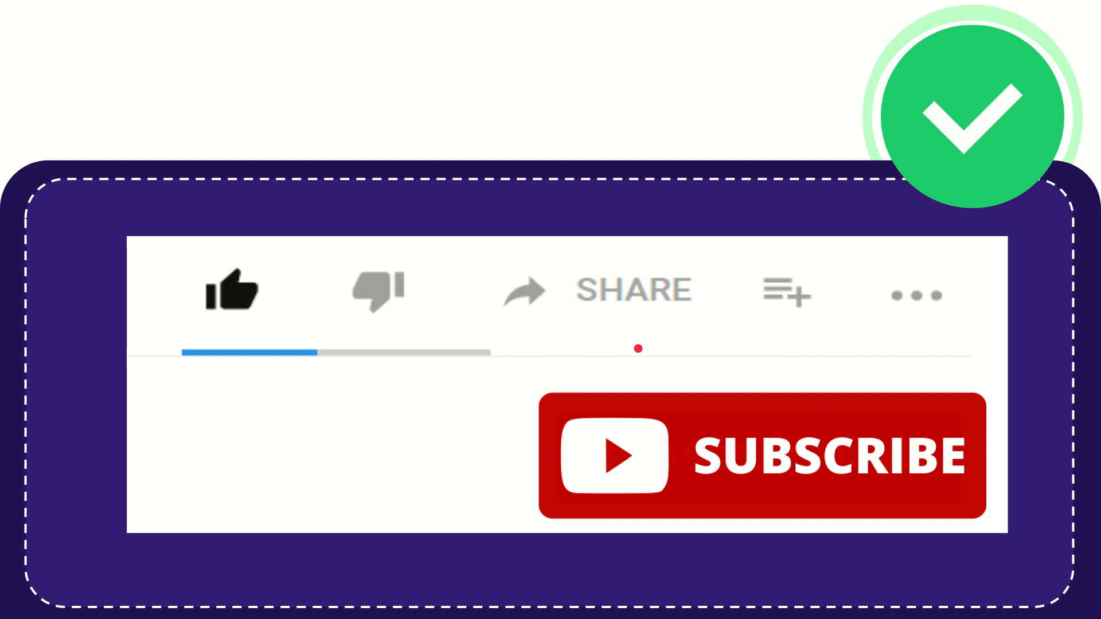